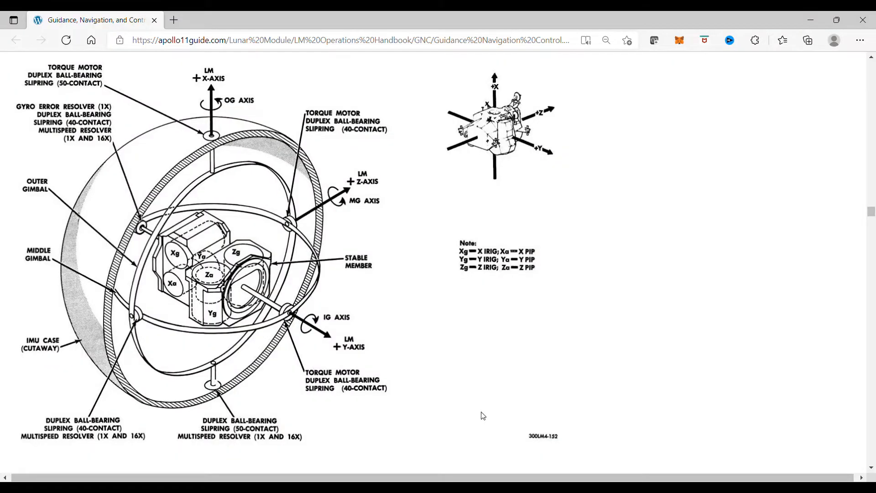
mouse_move(479, 414)
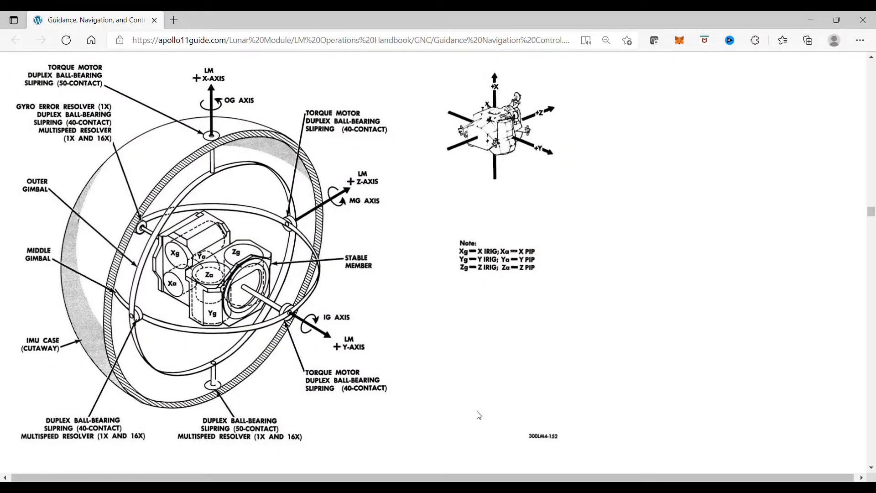
mouse_move(355, 310)
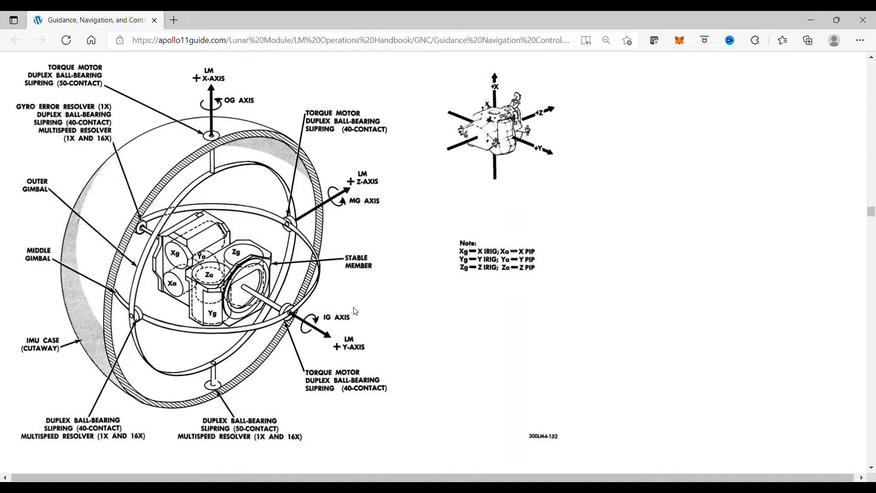
mouse_move(372, 311)
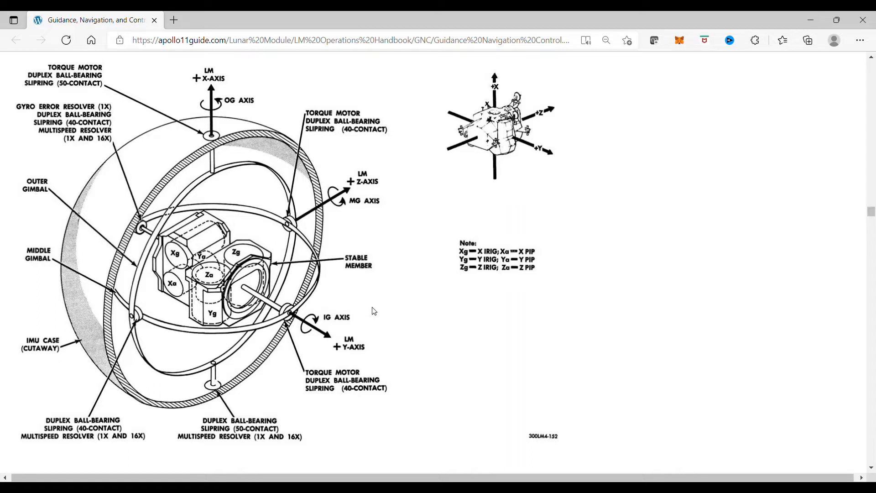
mouse_move(378, 310)
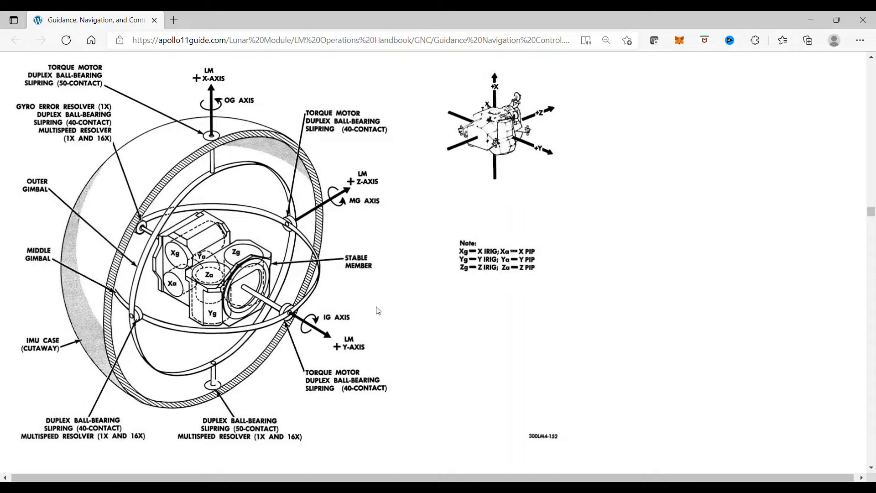
mouse_move(208, 296)
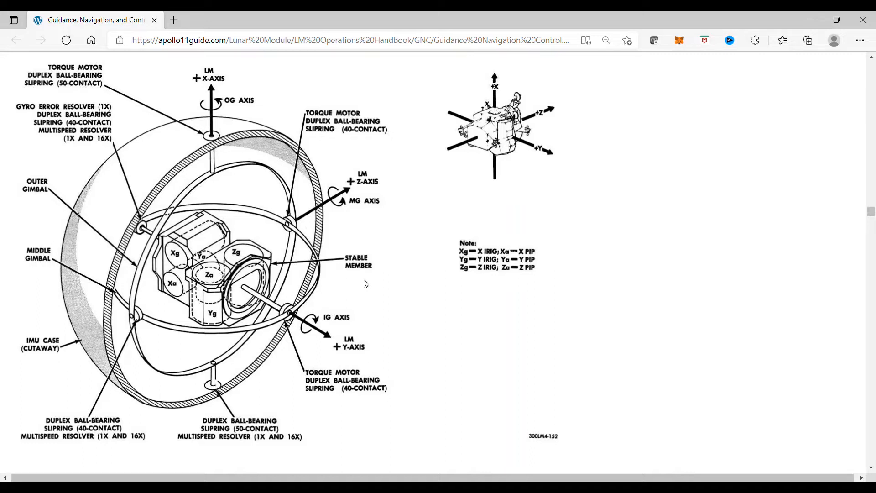
mouse_move(336, 307)
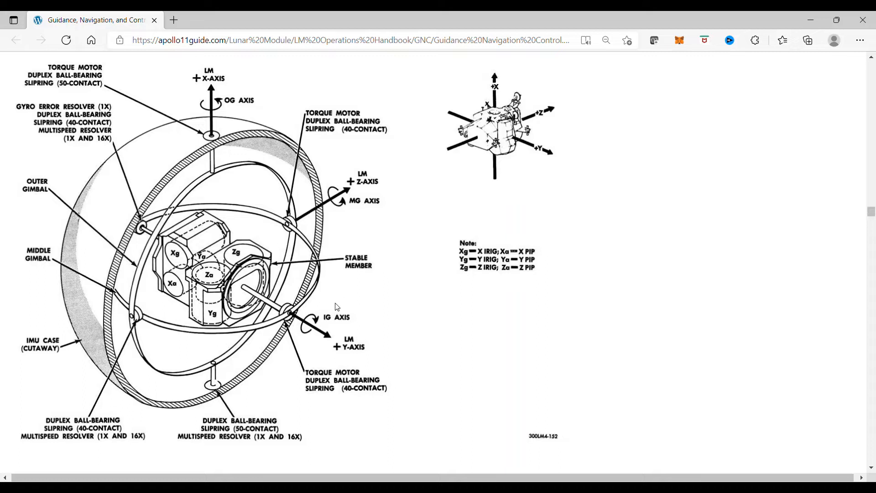
mouse_move(332, 308)
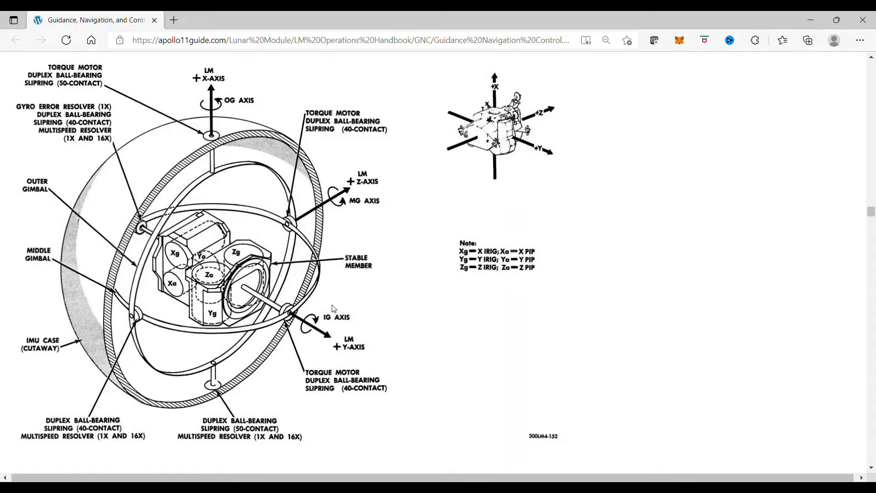
mouse_move(320, 318)
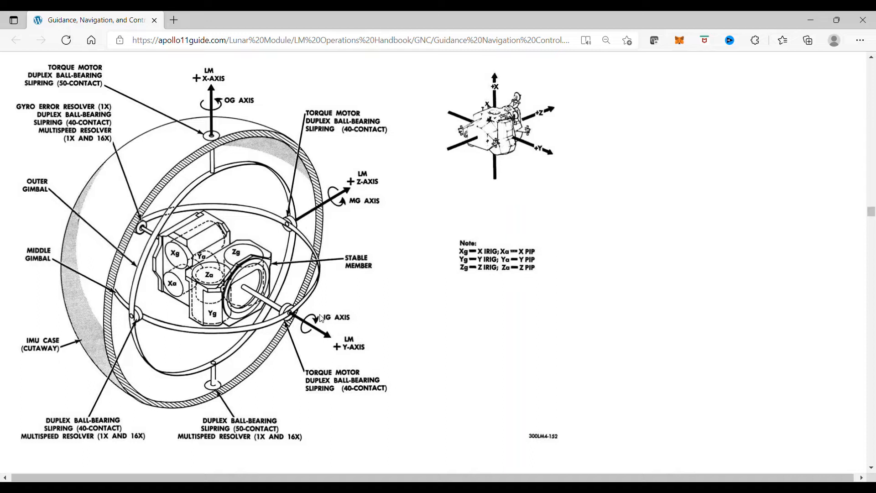
mouse_move(305, 330)
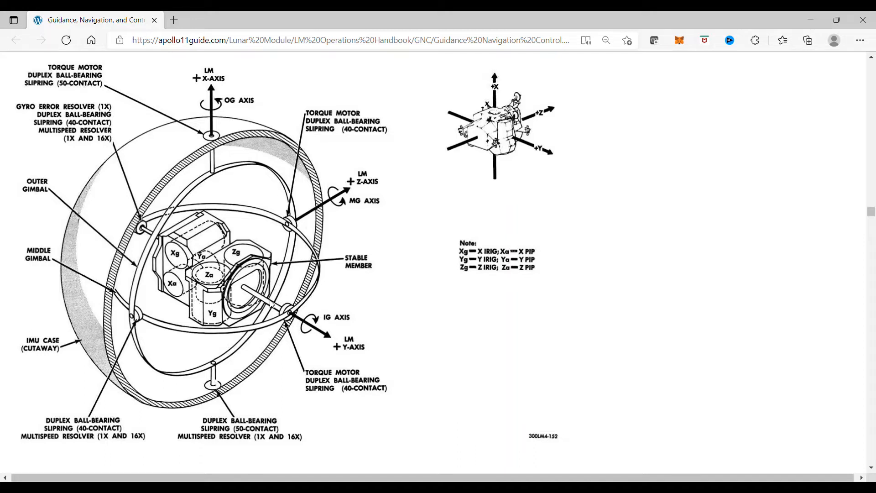
mouse_move(219, 312)
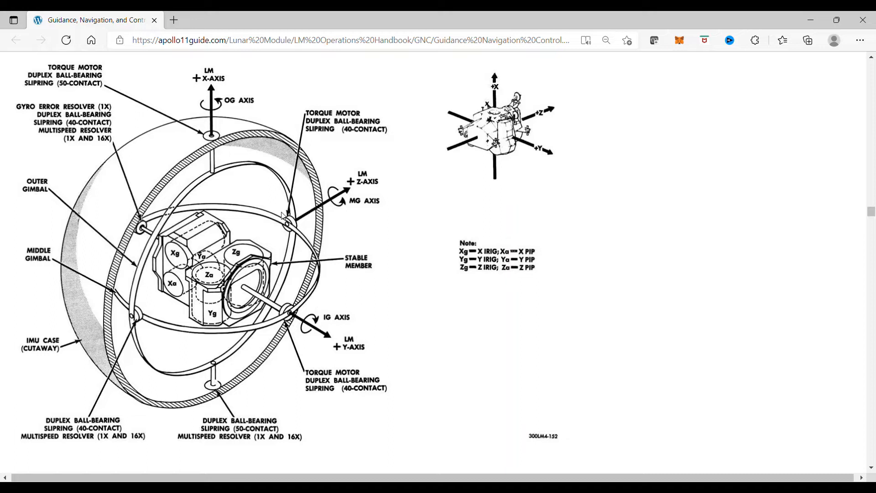
mouse_move(273, 296)
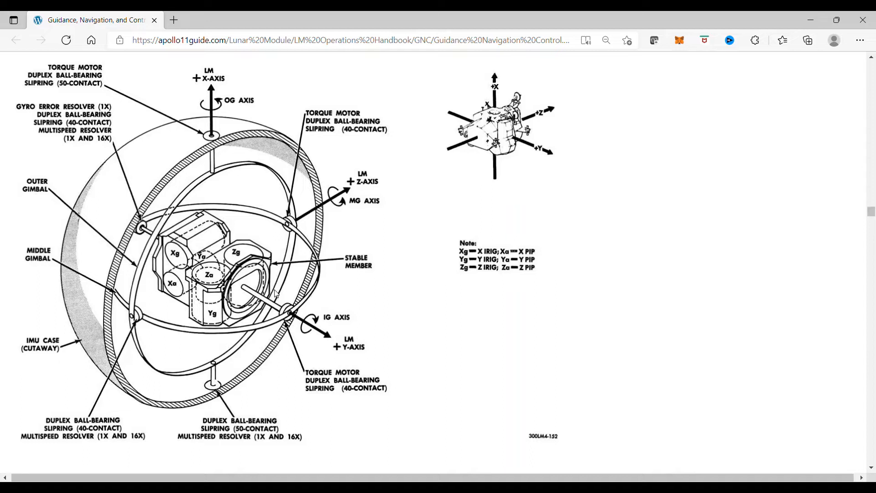
mouse_move(285, 292)
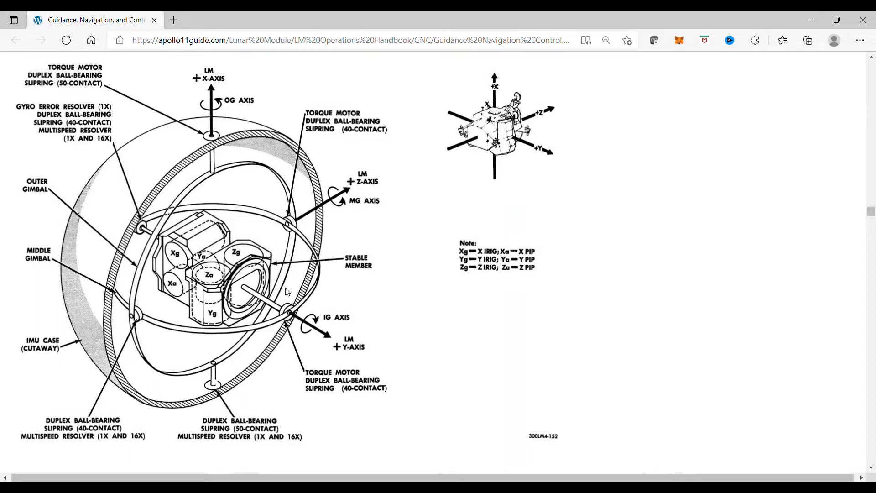
mouse_move(297, 285)
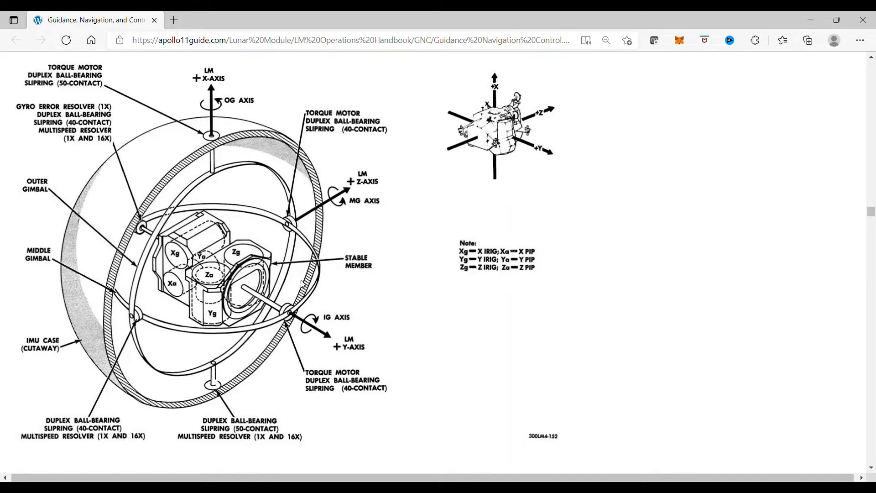
mouse_move(252, 299)
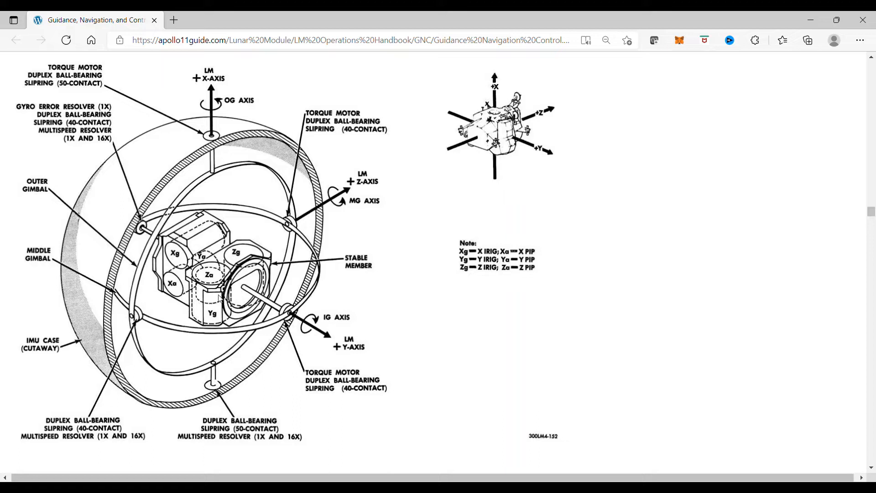
mouse_move(224, 330)
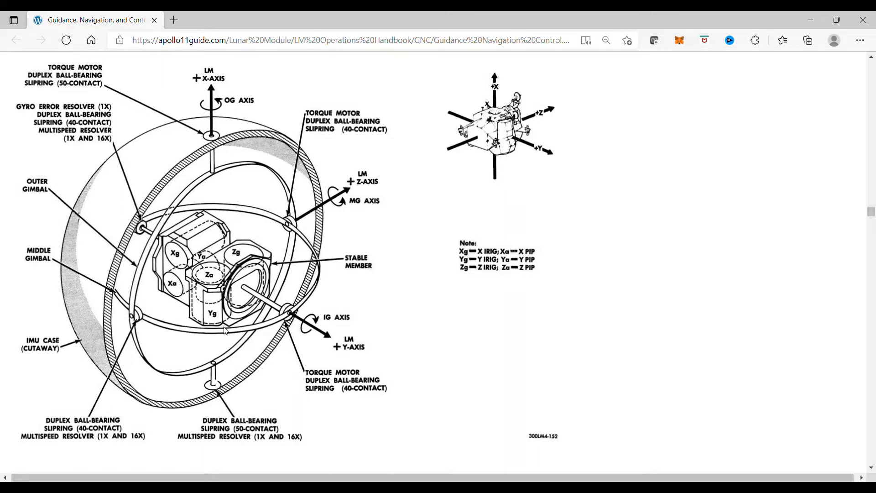
mouse_move(142, 287)
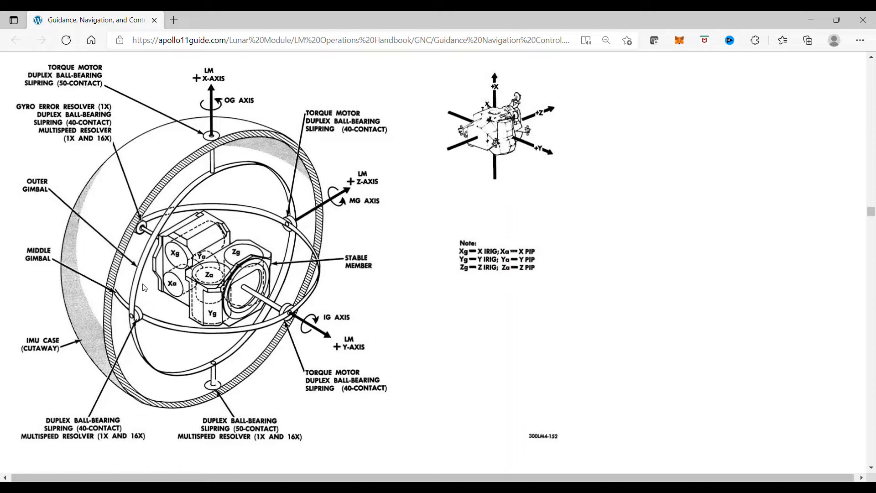
mouse_move(252, 340)
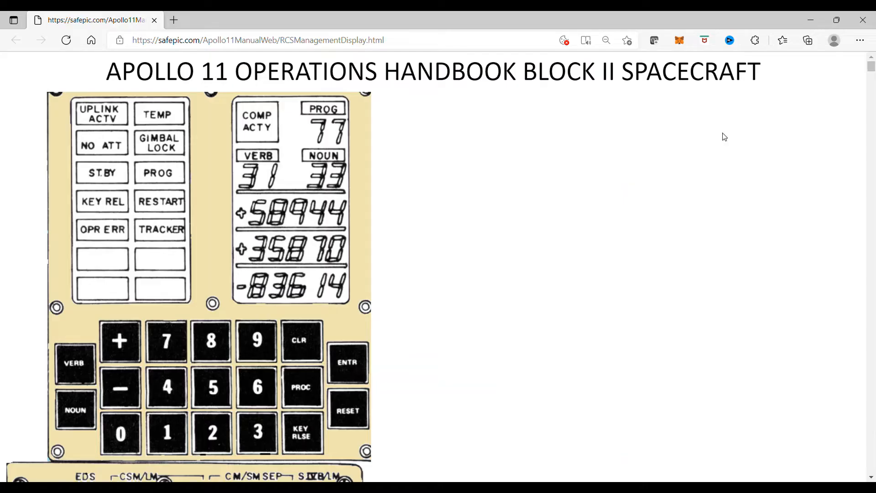
mouse_move(498, 146)
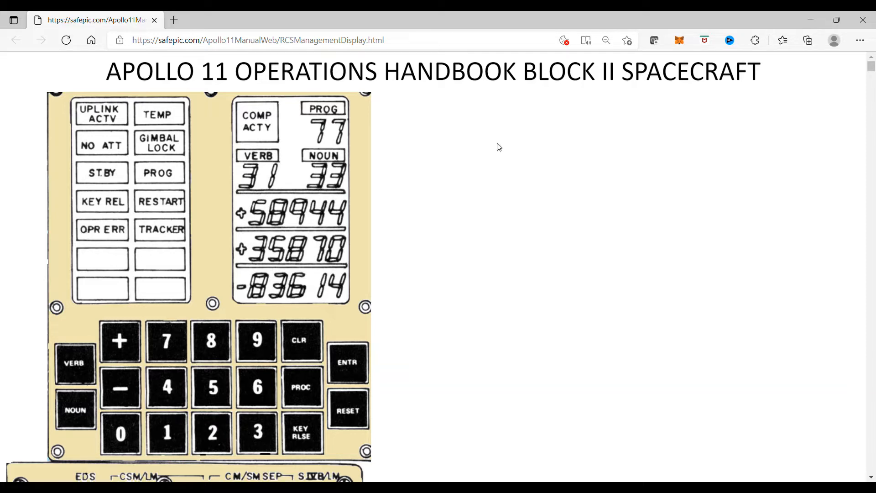
mouse_move(534, 170)
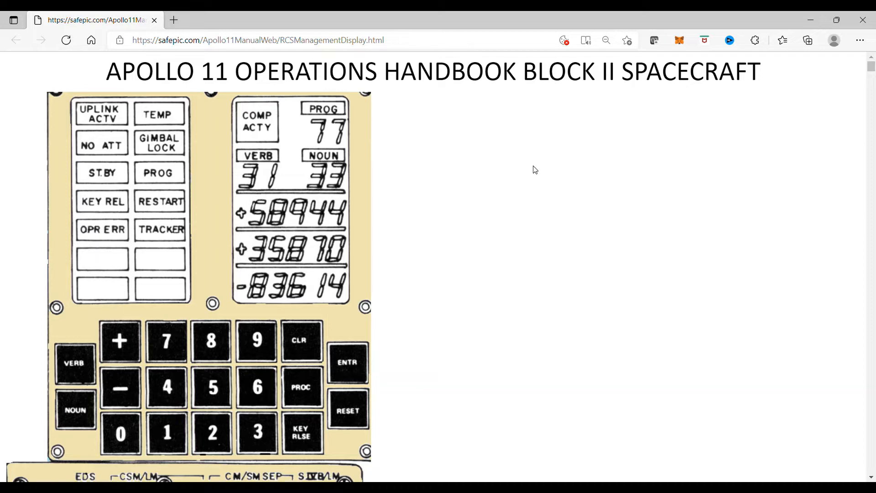
mouse_move(538, 173)
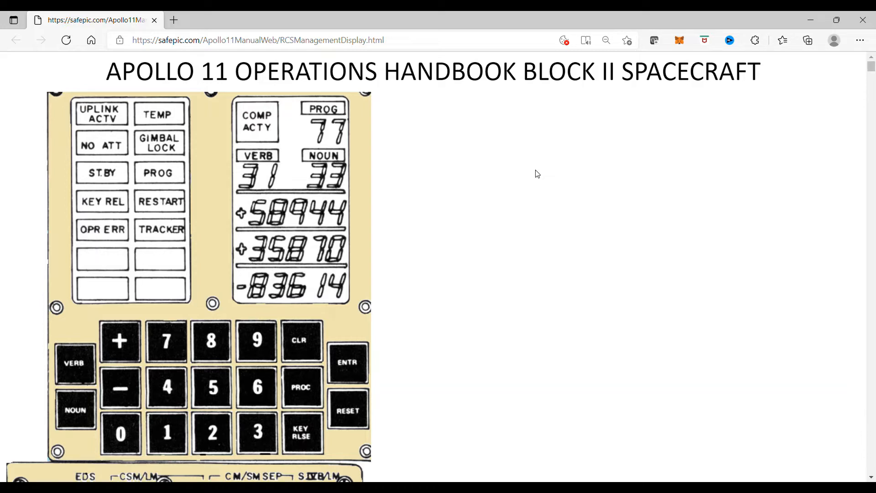
mouse_move(233, 121)
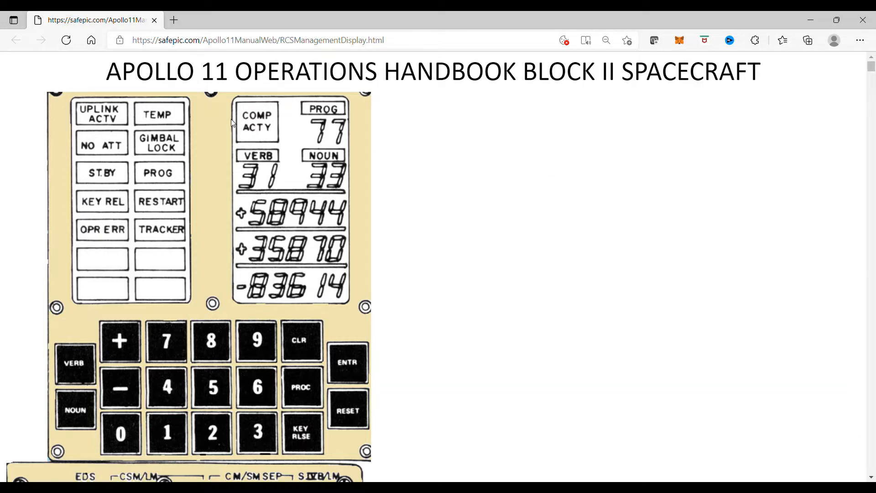
mouse_move(308, 110)
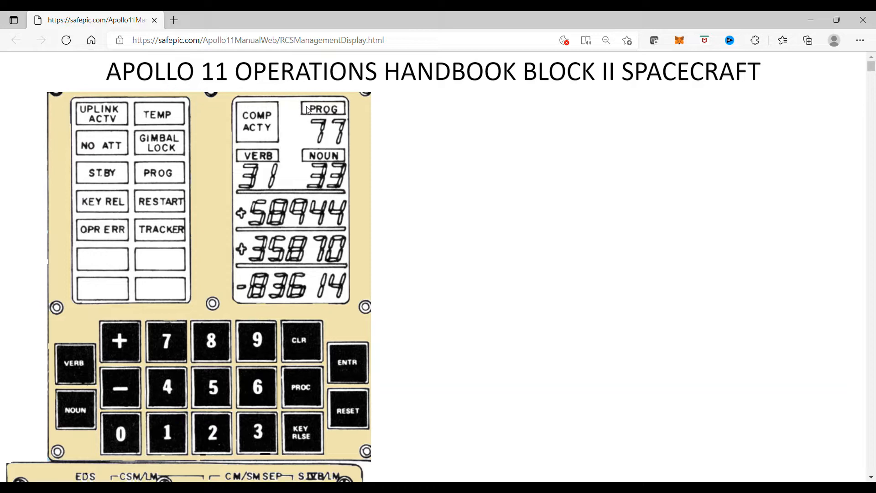
mouse_move(316, 126)
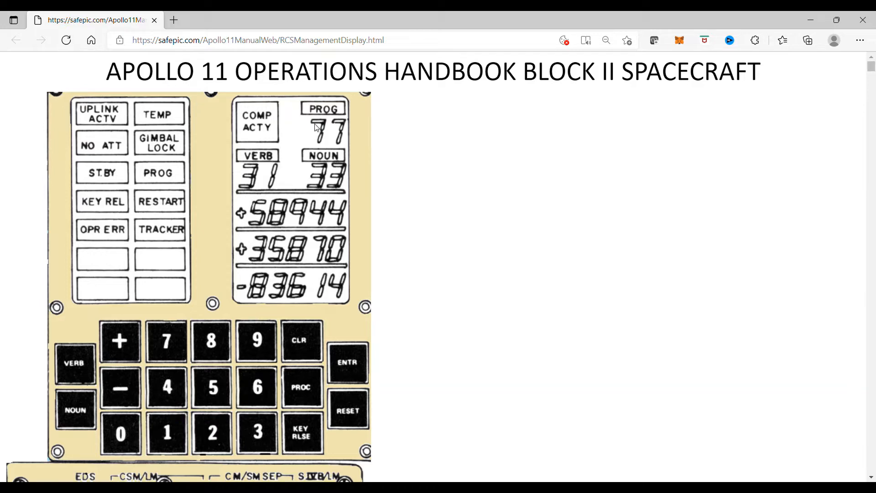
mouse_move(248, 170)
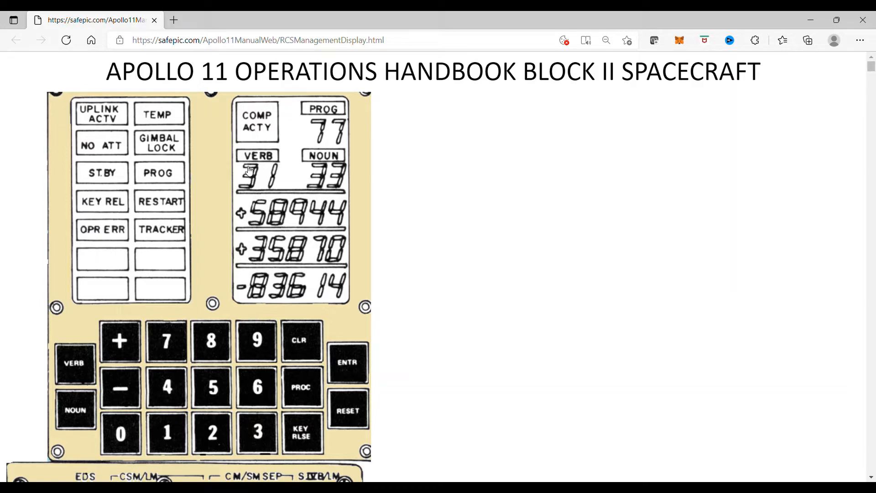
mouse_move(336, 170)
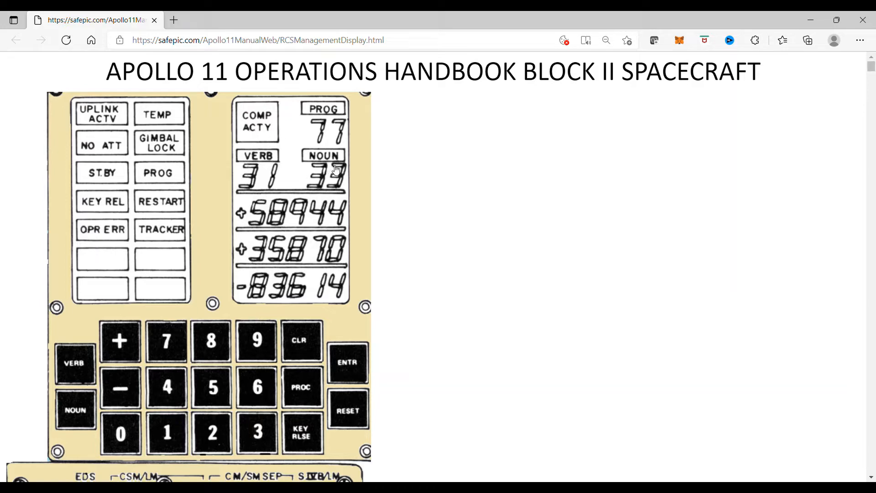
mouse_move(353, 174)
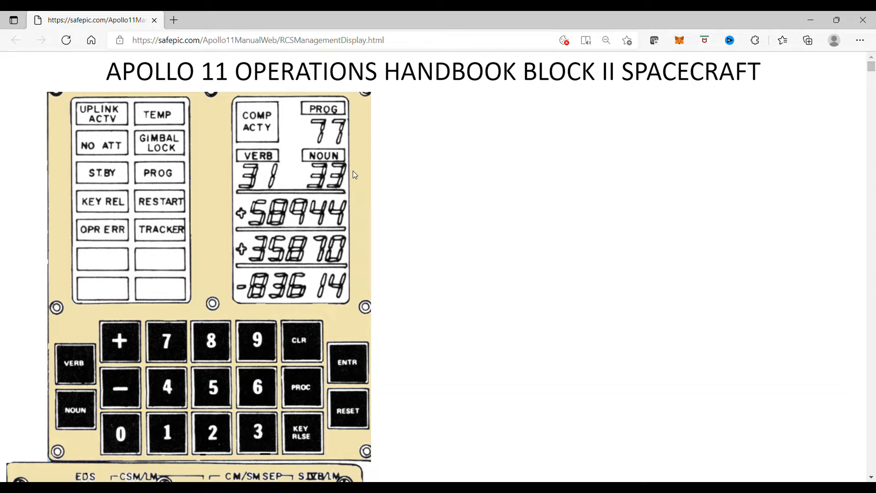
mouse_move(360, 173)
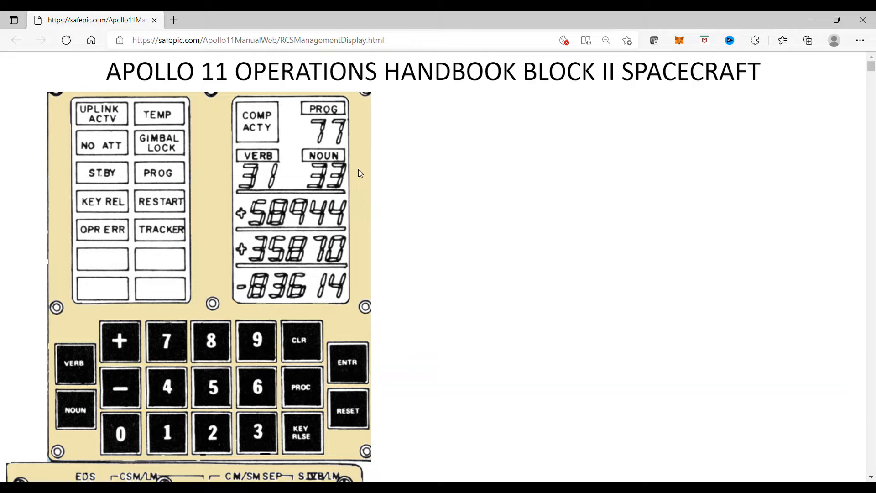
mouse_move(391, 163)
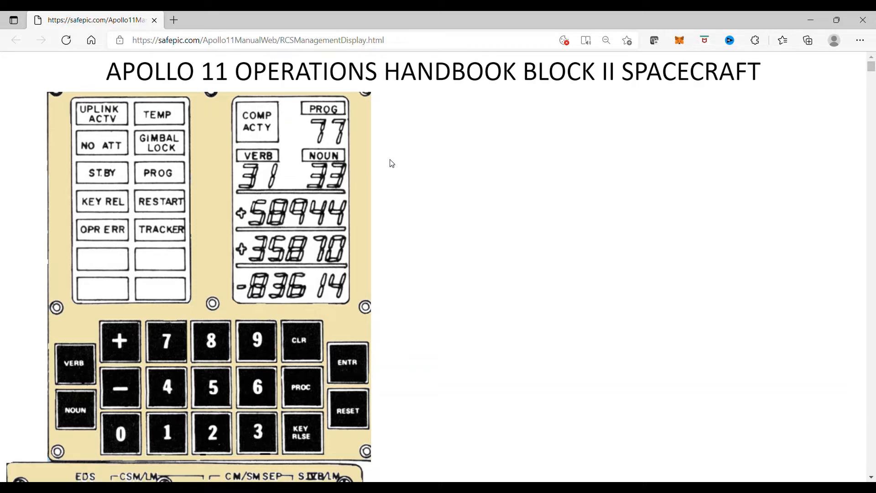
mouse_move(388, 161)
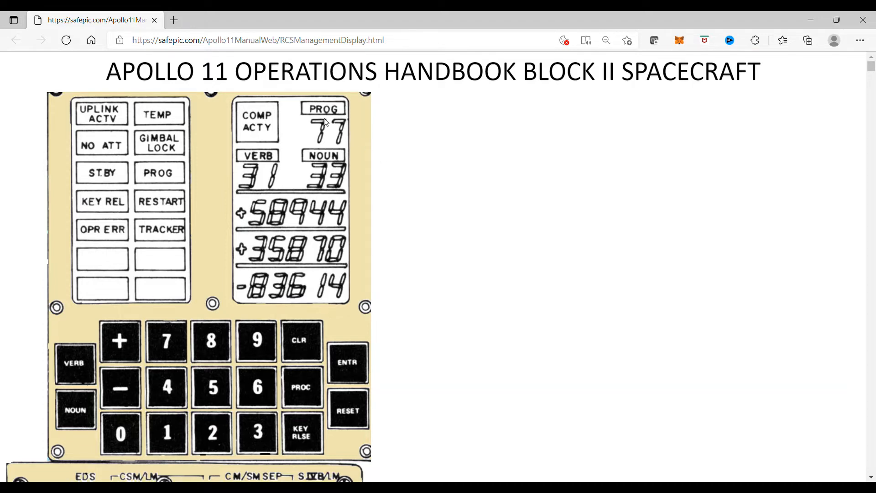
mouse_move(345, 136)
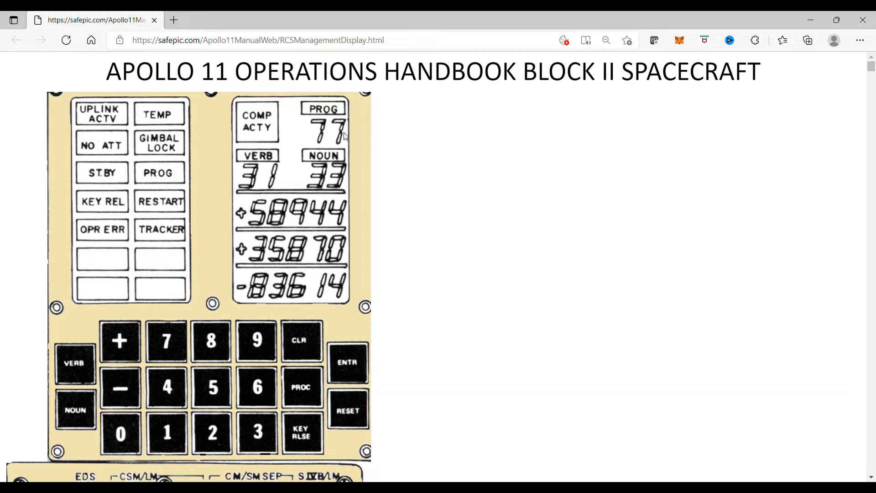
mouse_move(364, 135)
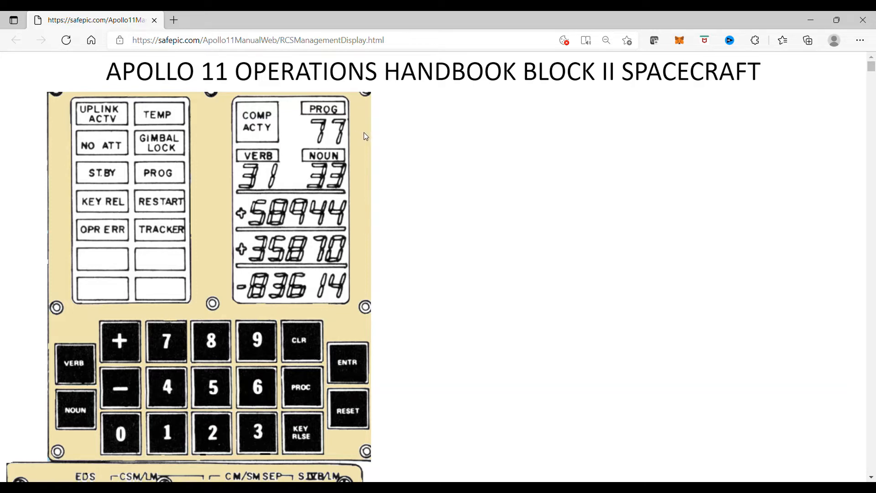
mouse_move(356, 136)
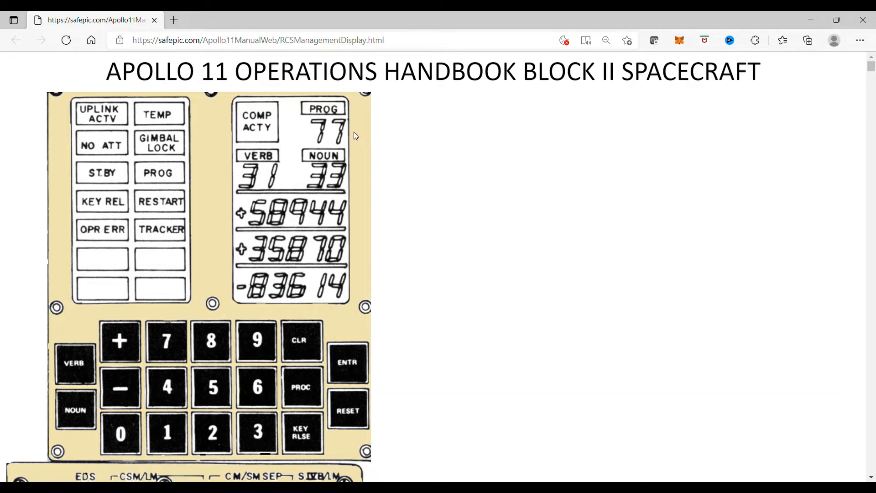
mouse_move(346, 142)
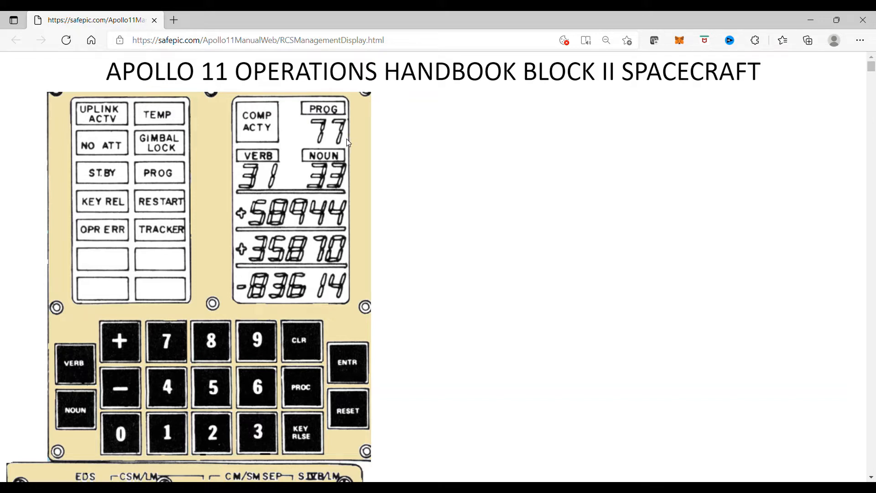
mouse_move(341, 145)
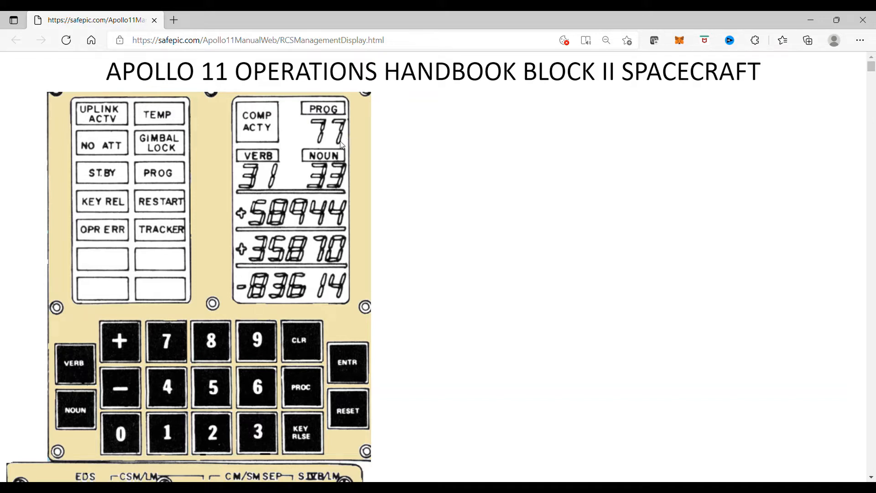
mouse_move(284, 151)
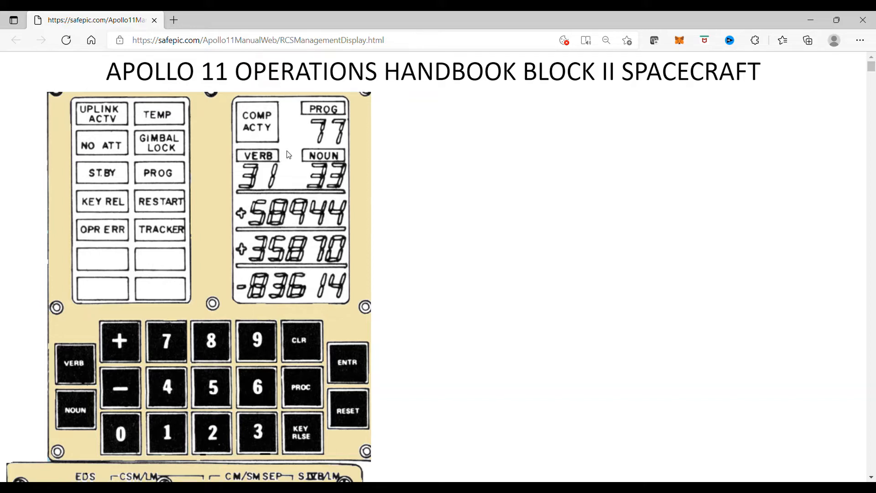
mouse_move(250, 177)
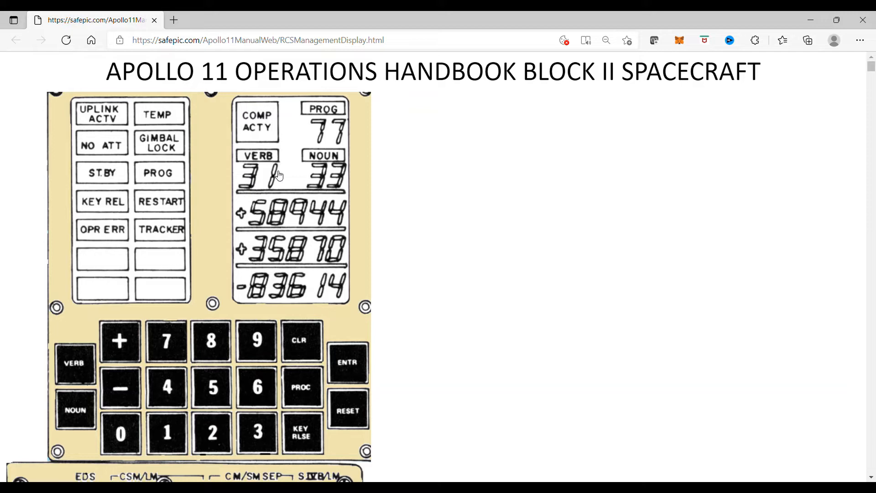
mouse_move(400, 138)
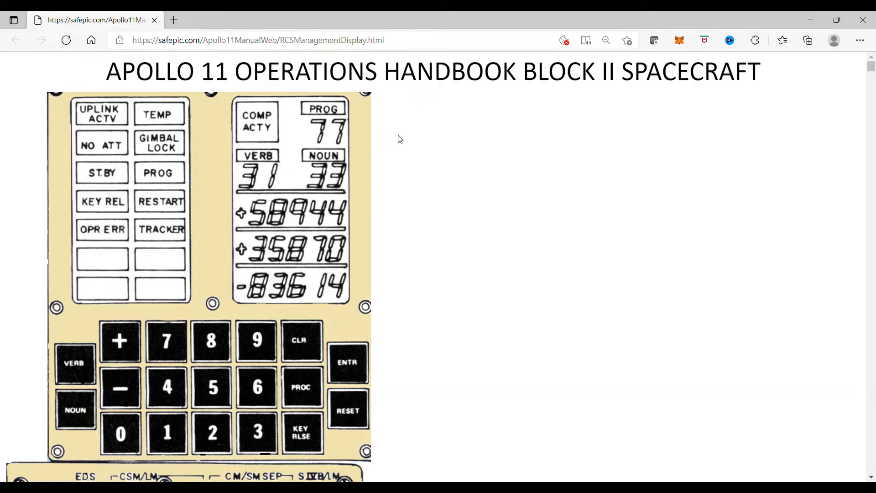
mouse_move(391, 151)
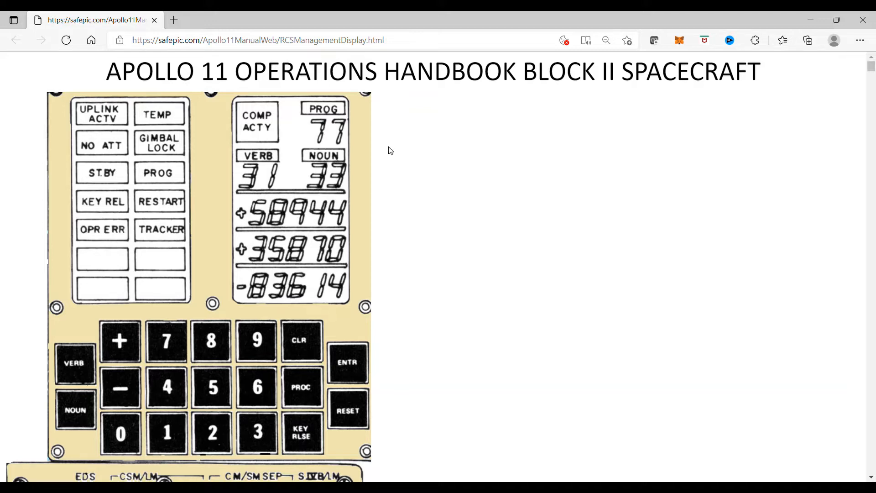
mouse_move(348, 132)
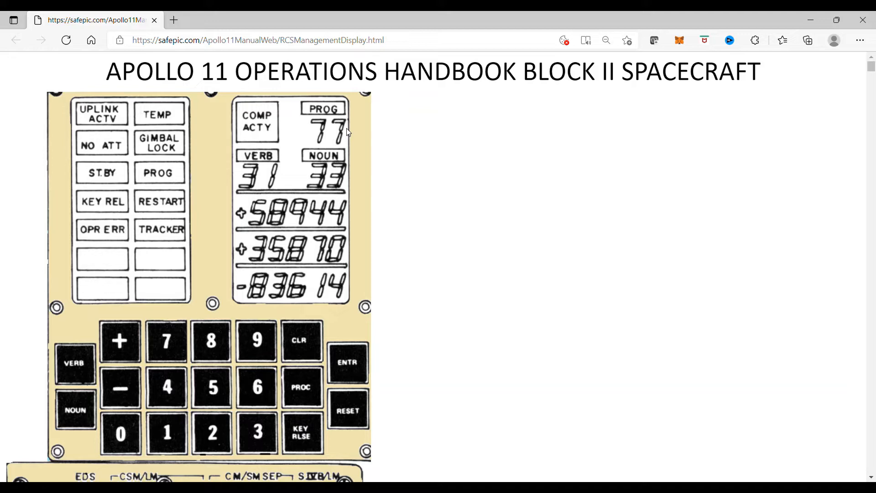
mouse_move(379, 155)
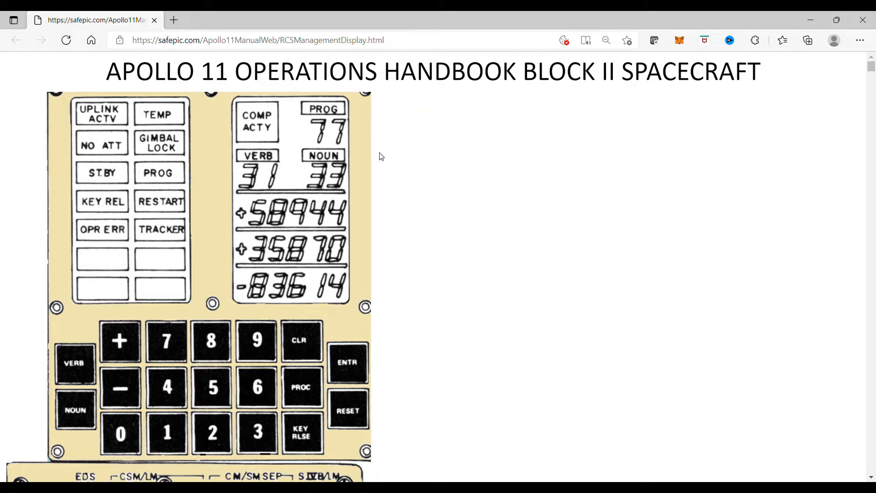
mouse_move(363, 159)
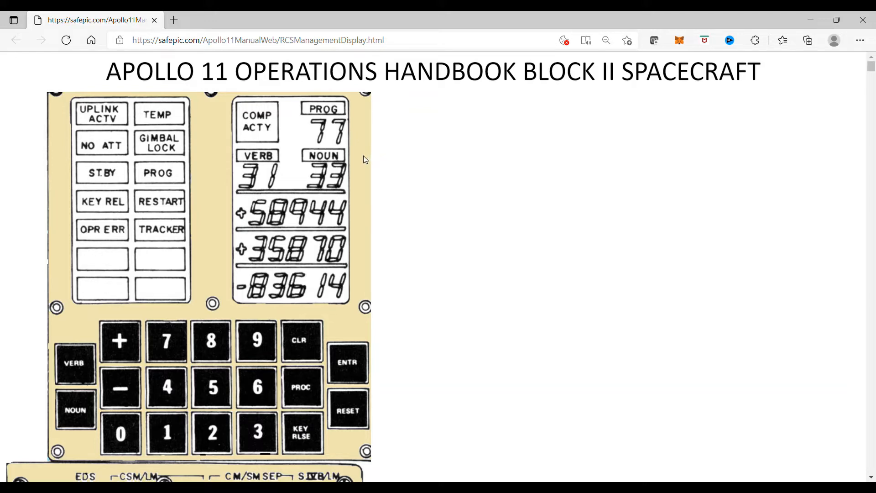
mouse_move(314, 179)
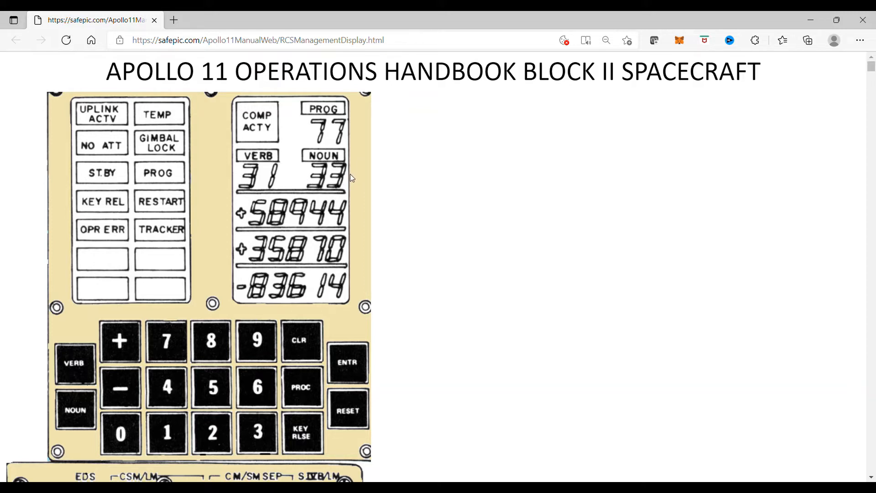
mouse_move(349, 103)
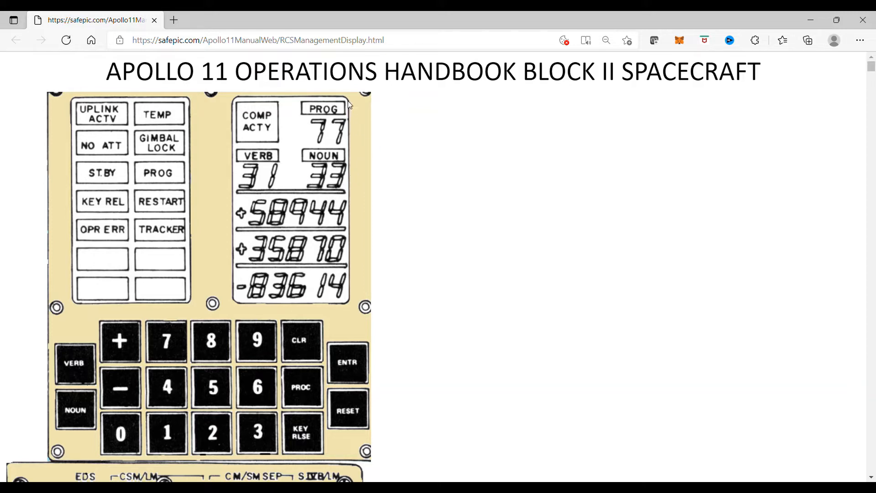
mouse_move(360, 110)
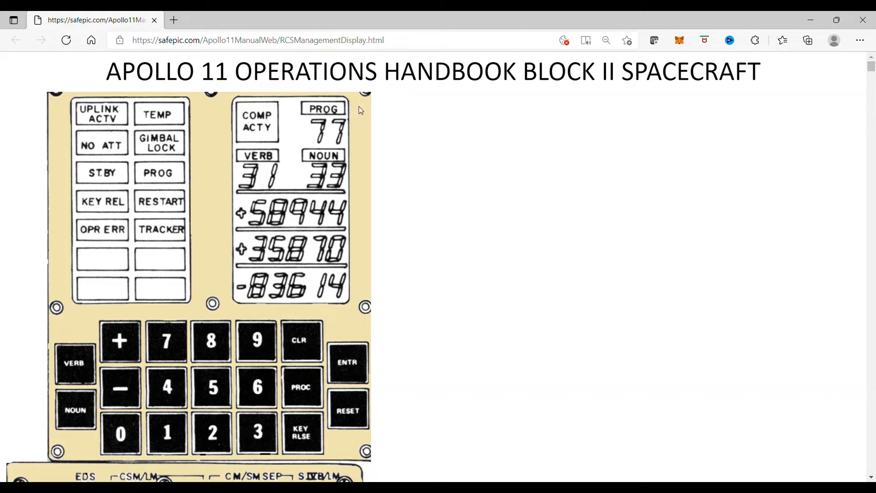
mouse_move(283, 155)
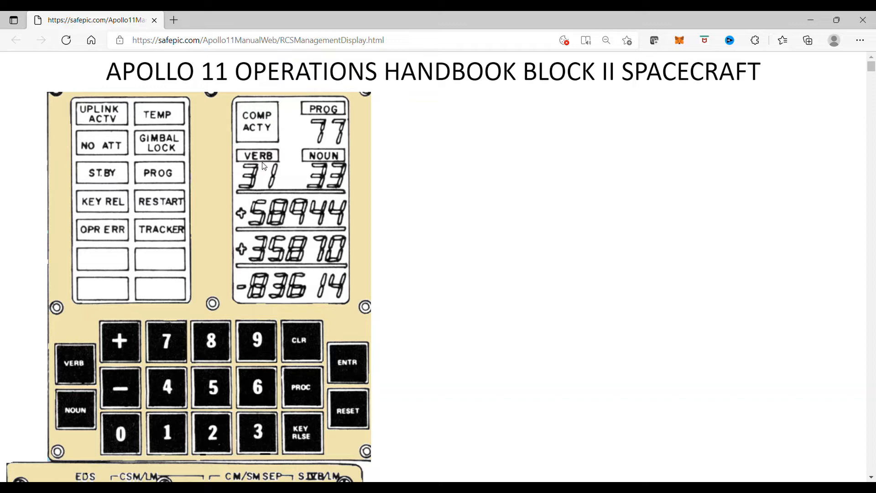
mouse_move(322, 164)
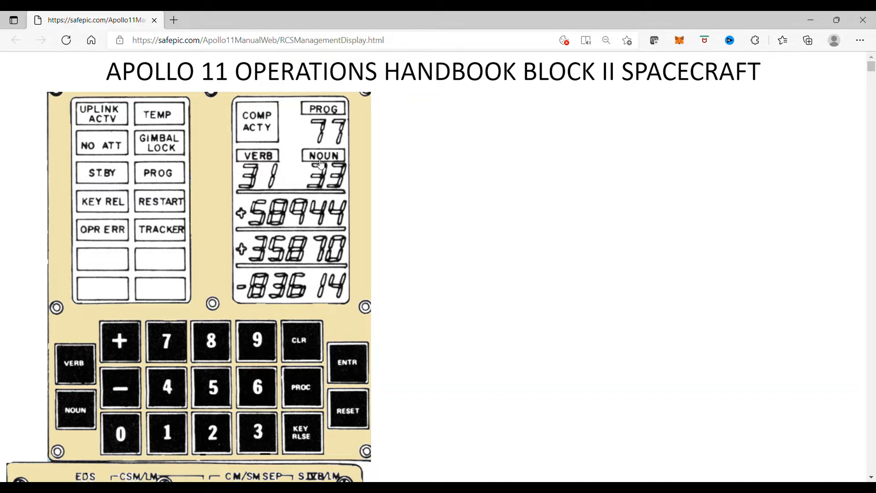
mouse_move(336, 164)
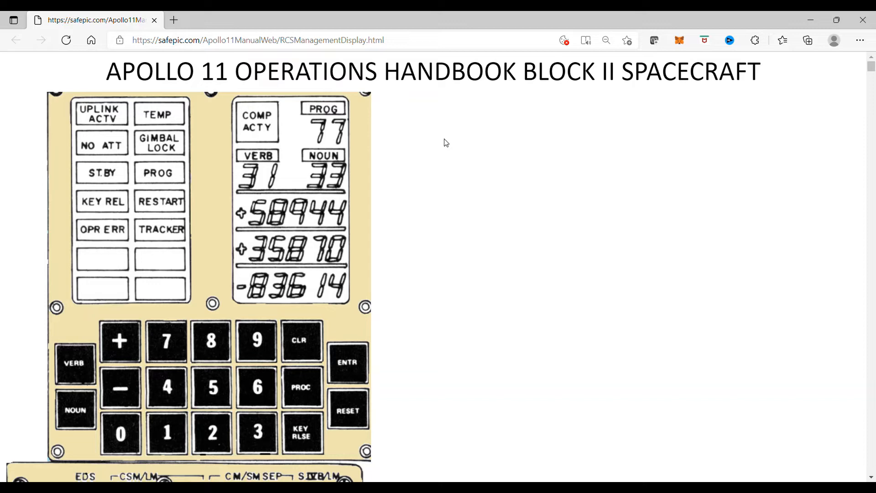
mouse_move(368, 360)
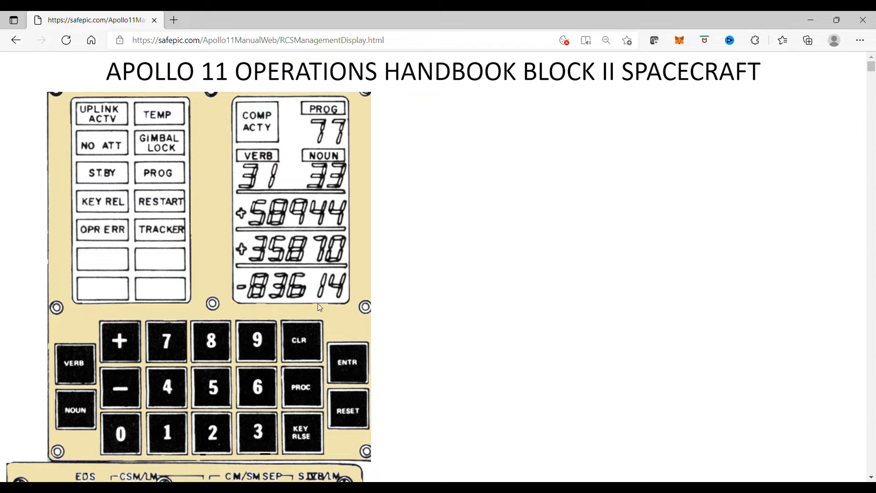
mouse_move(354, 157)
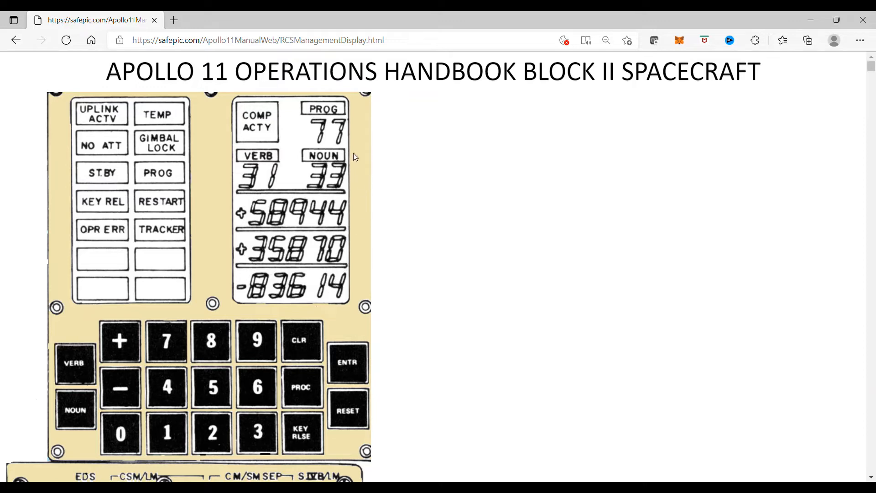
mouse_move(372, 152)
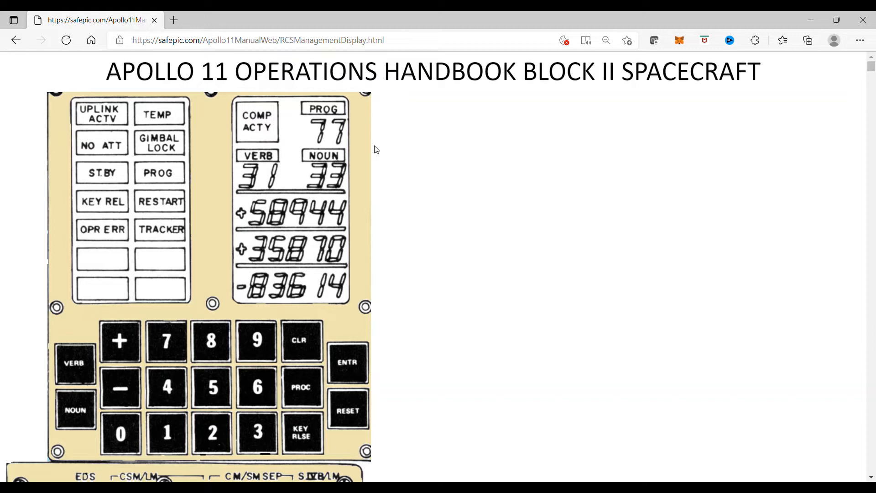
mouse_move(334, 137)
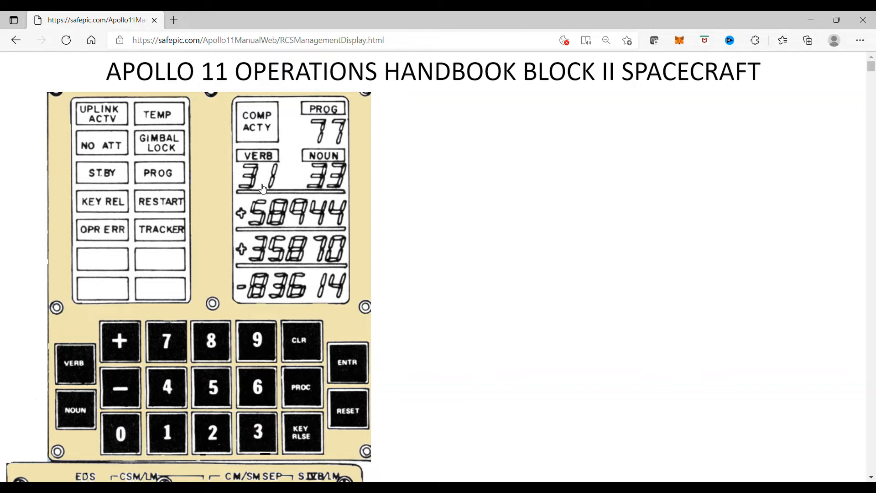
mouse_move(262, 162)
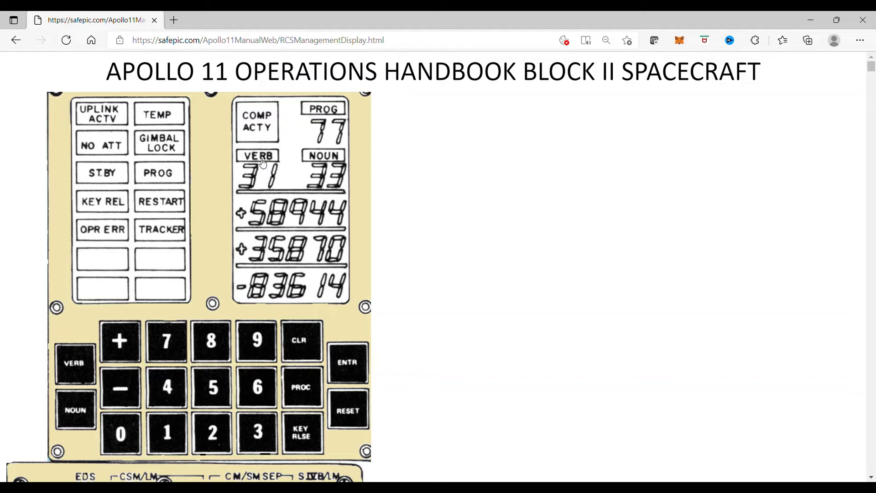
mouse_move(325, 181)
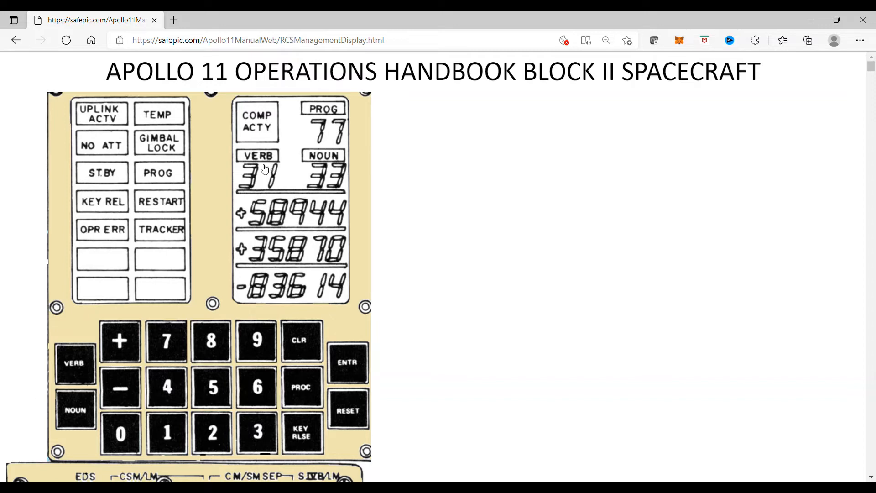
mouse_move(280, 164)
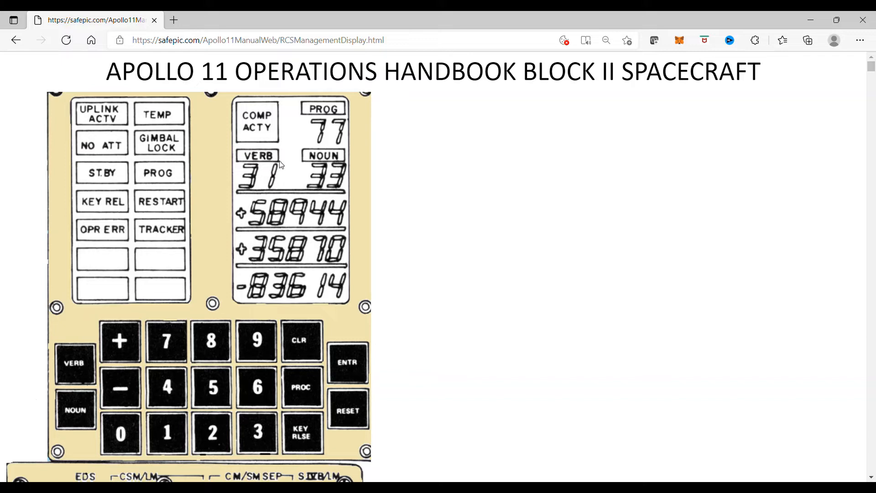
mouse_move(327, 166)
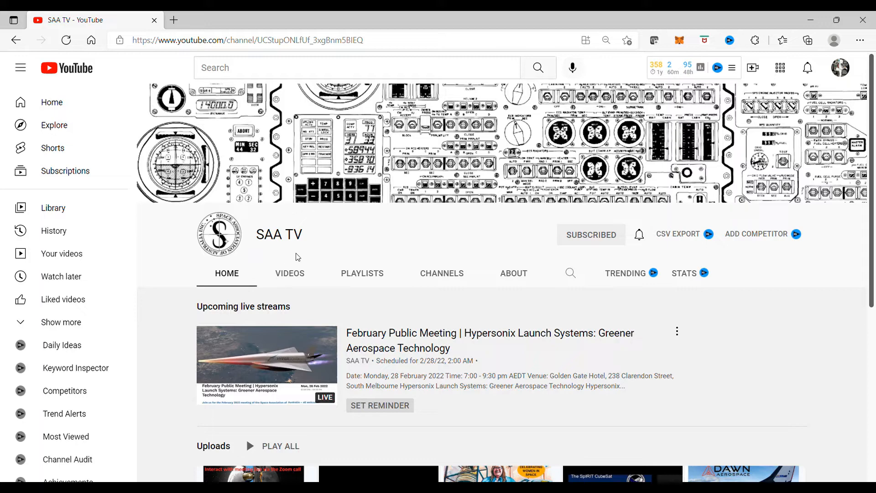
mouse_move(305, 250)
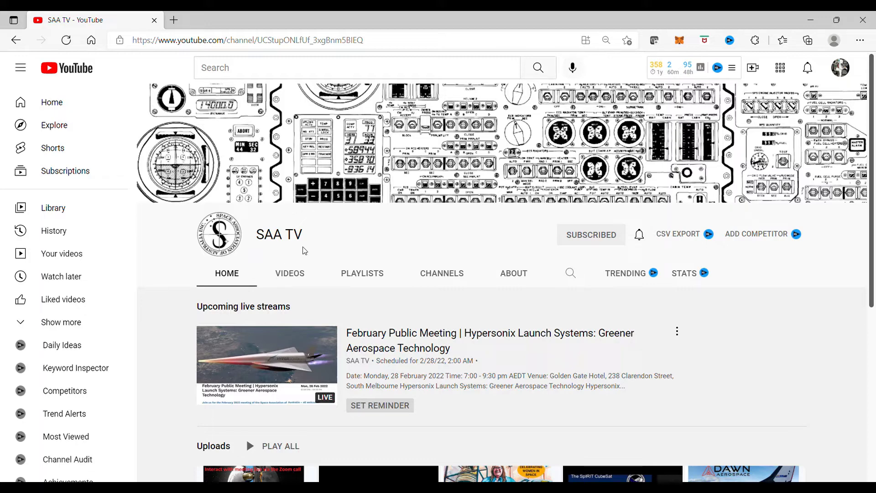
mouse_move(581, 257)
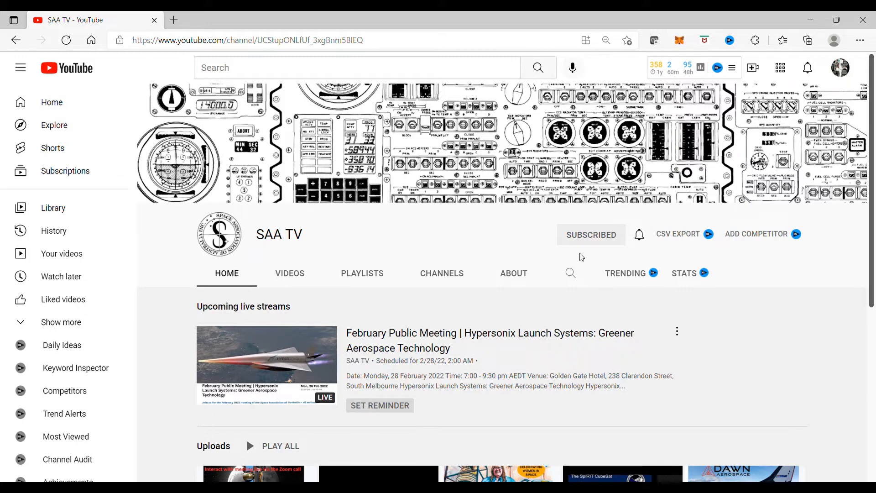
mouse_move(616, 249)
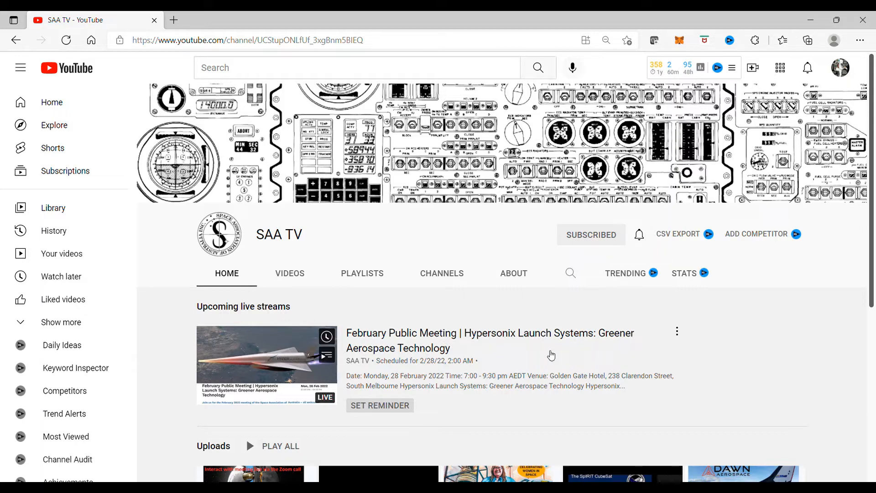
mouse_move(485, 357)
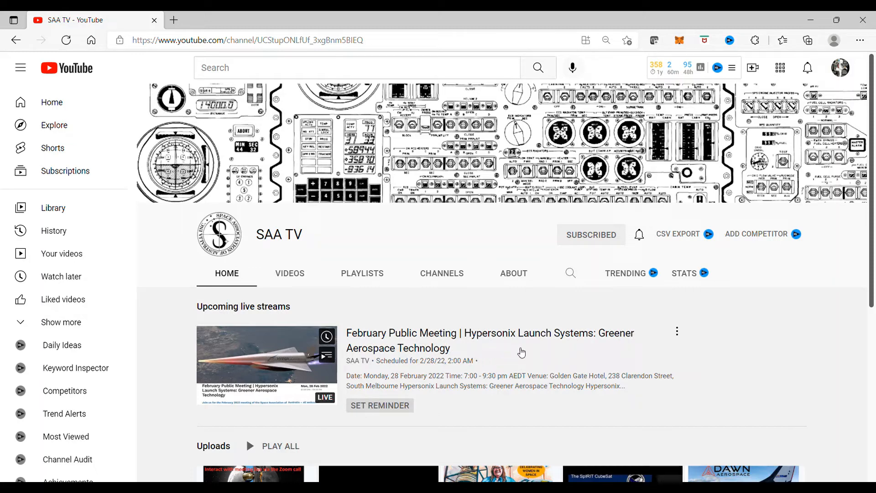
mouse_move(616, 352)
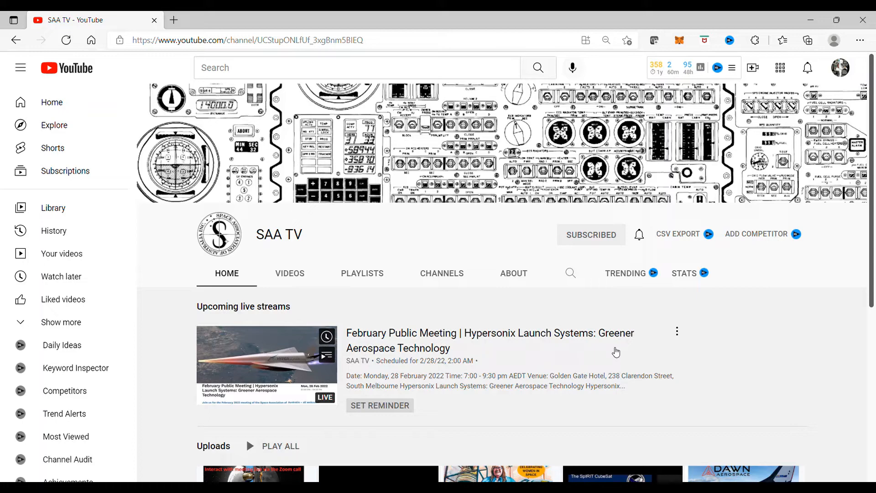
mouse_move(423, 367)
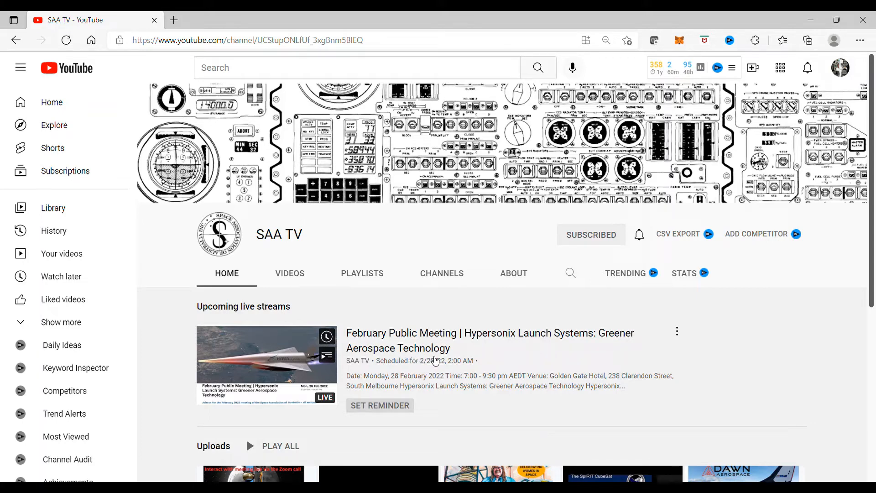
mouse_move(507, 358)
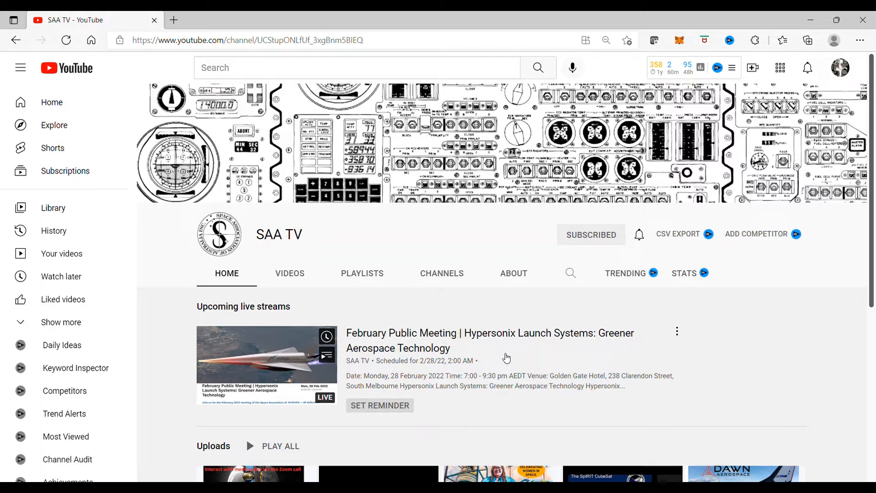
mouse_move(488, 354)
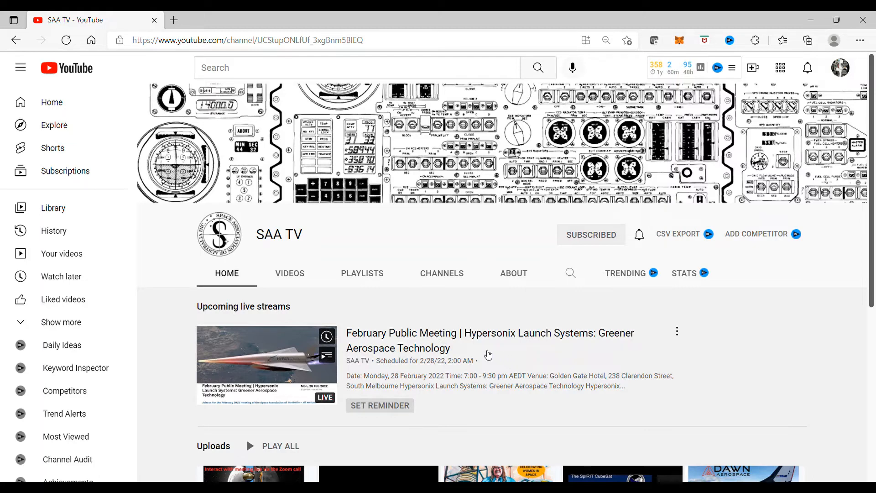
mouse_move(609, 408)
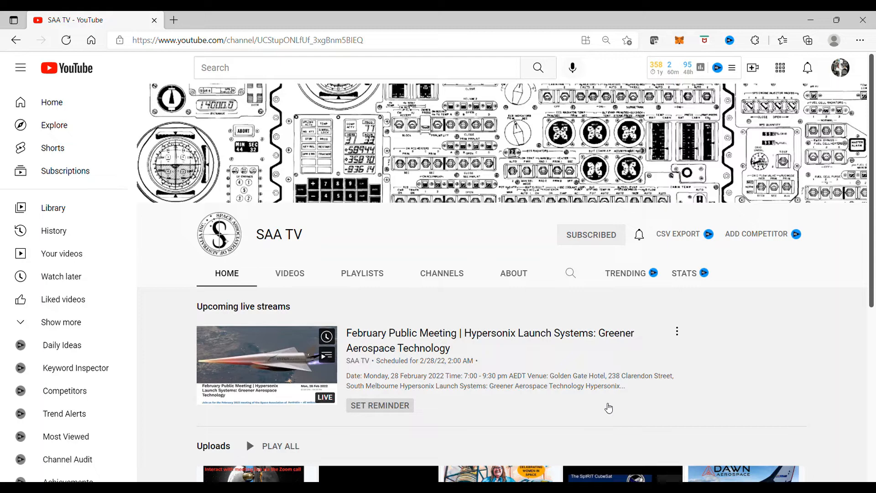
mouse_move(622, 411)
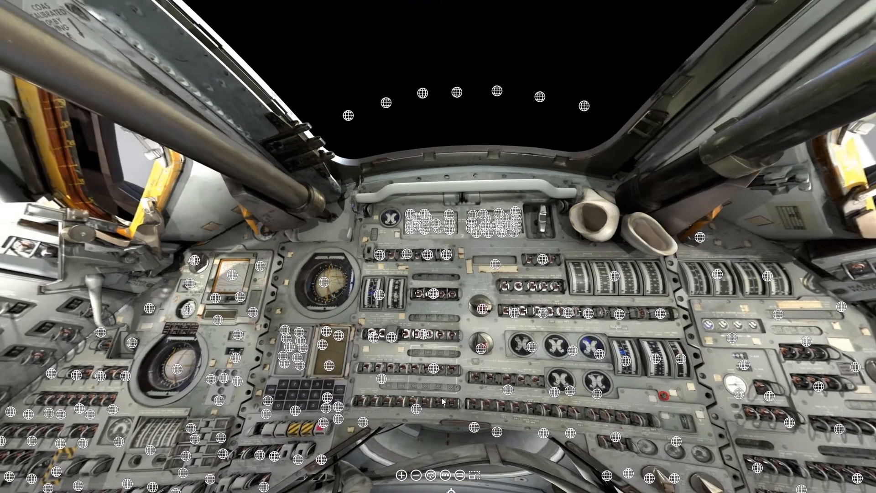
Zoom in twice on the command module's main instrument panel in the VR cockpit viewer.
left_click(401, 475)
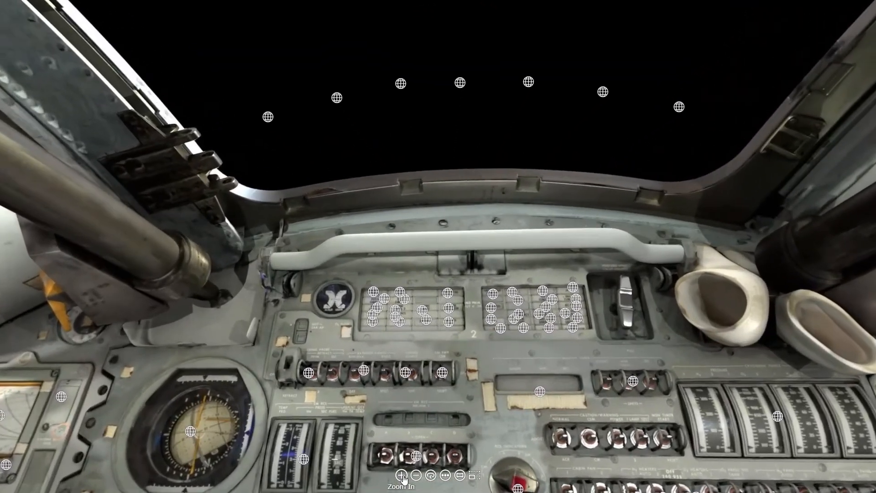
left_click(403, 474)
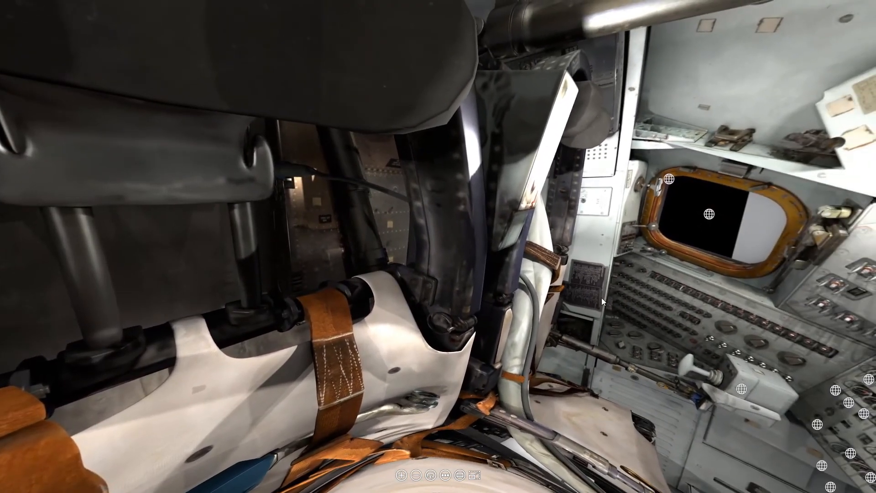
mouse_move(669, 181)
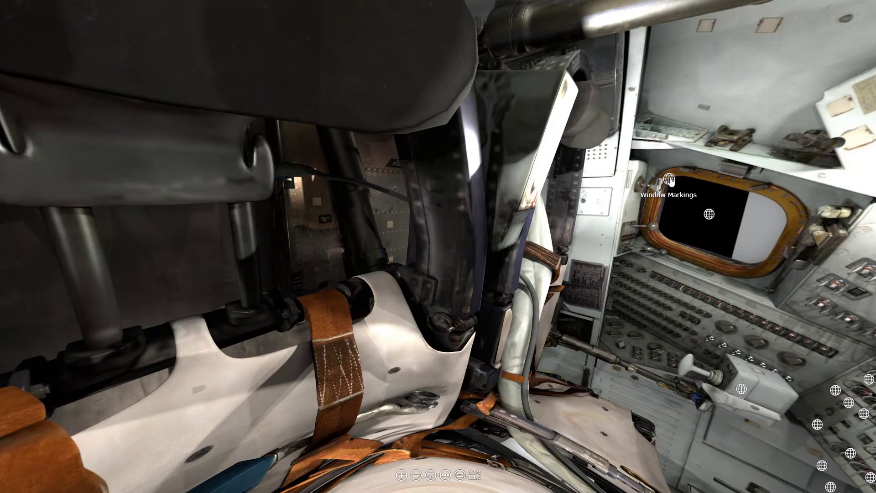
mouse_move(733, 308)
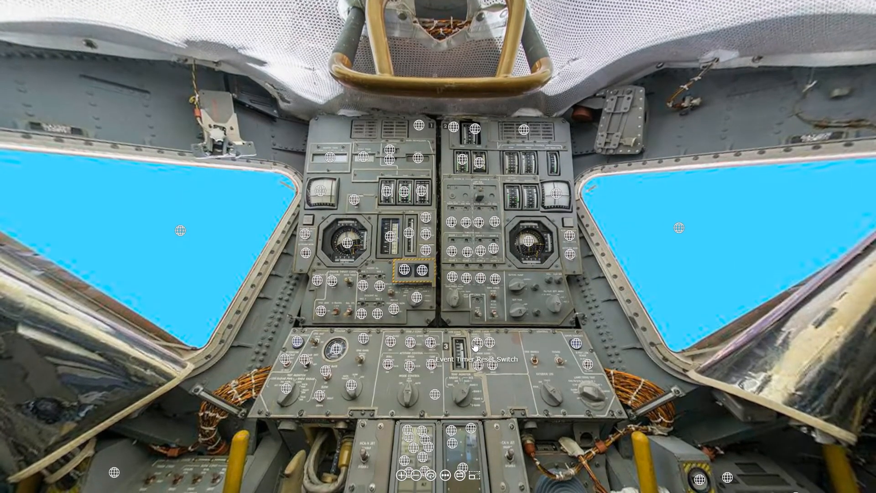
mouse_move(493, 366)
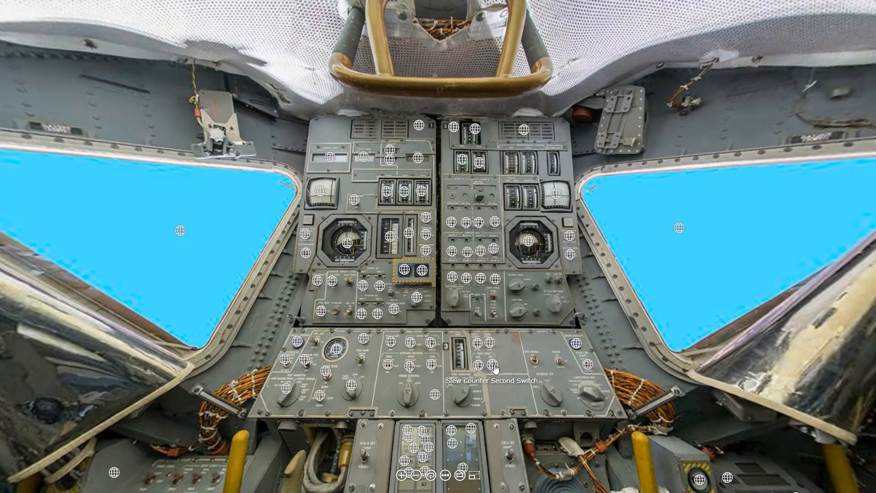